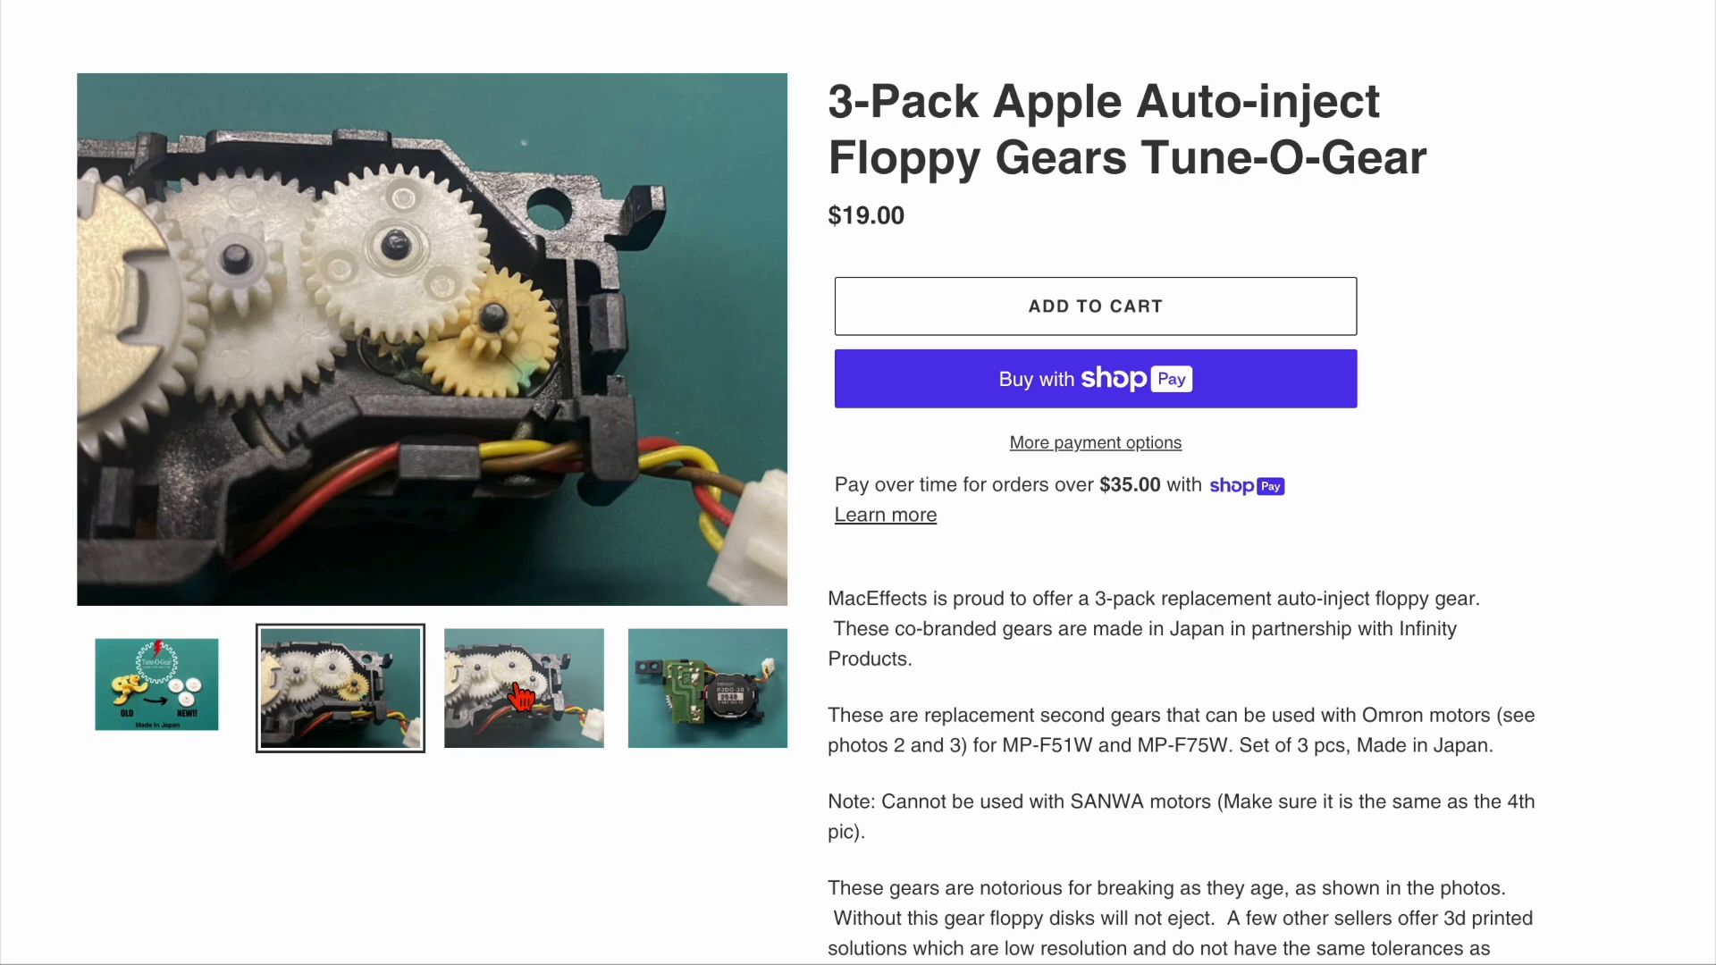
- Browse the gear-assembly photos to the fourth image, the Omron motor, and select 'motors' in the description
left_click(708, 686)
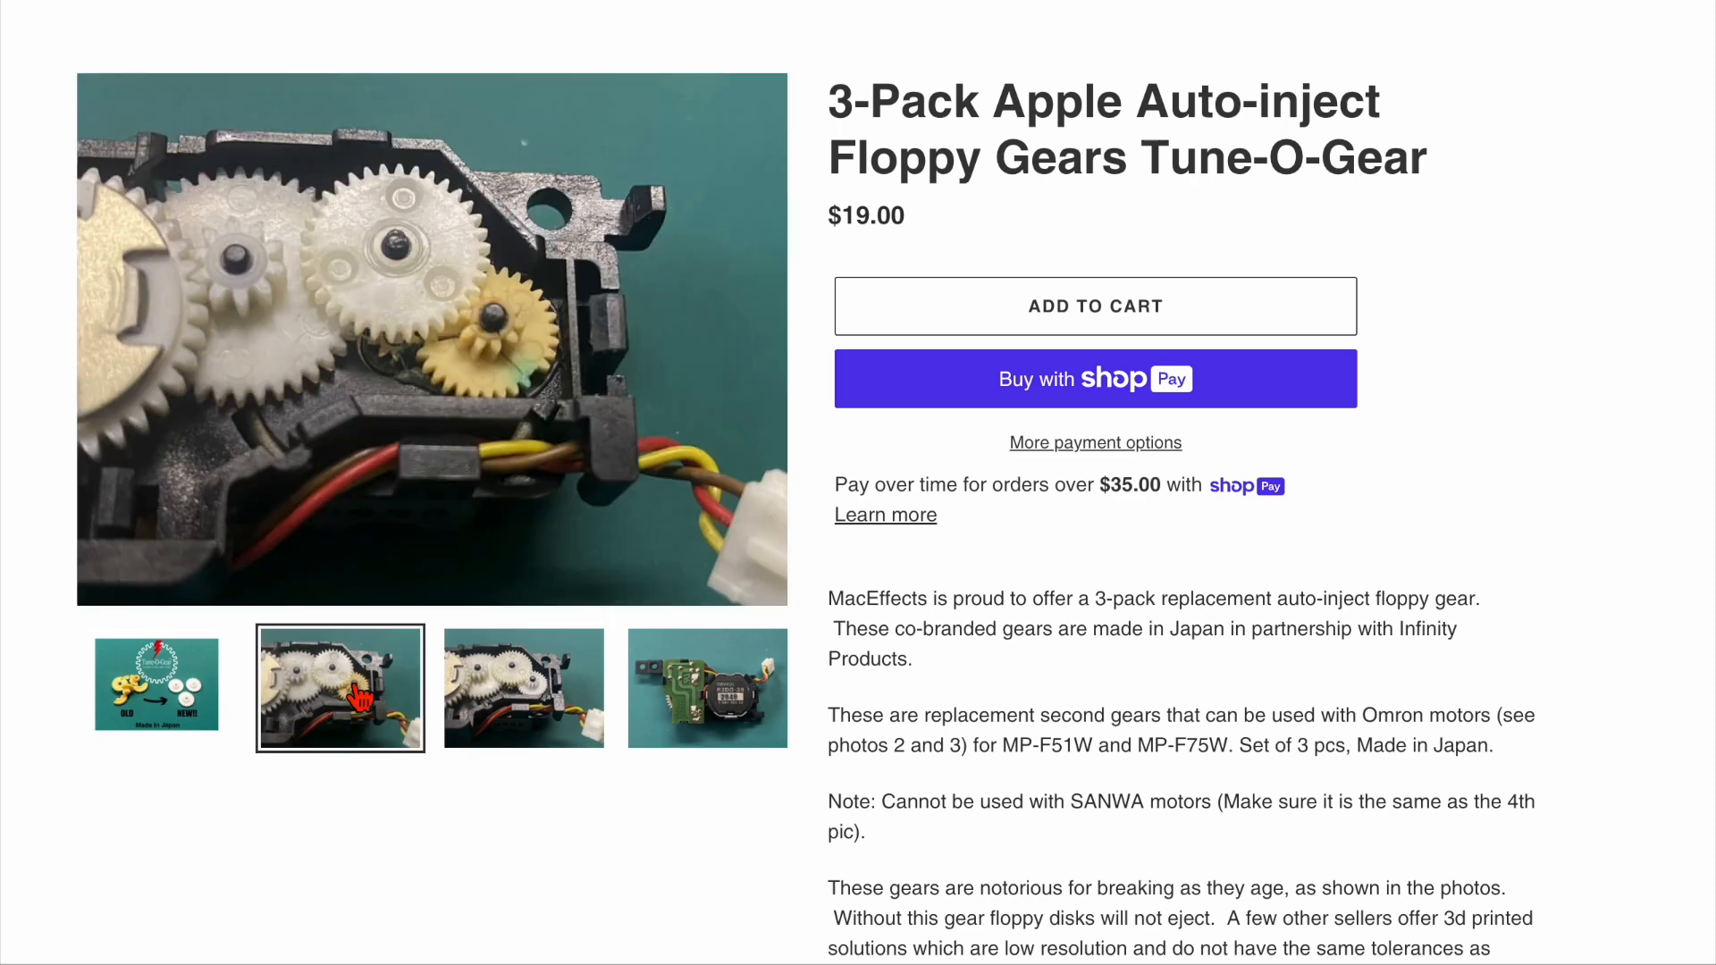
left_click(524, 687)
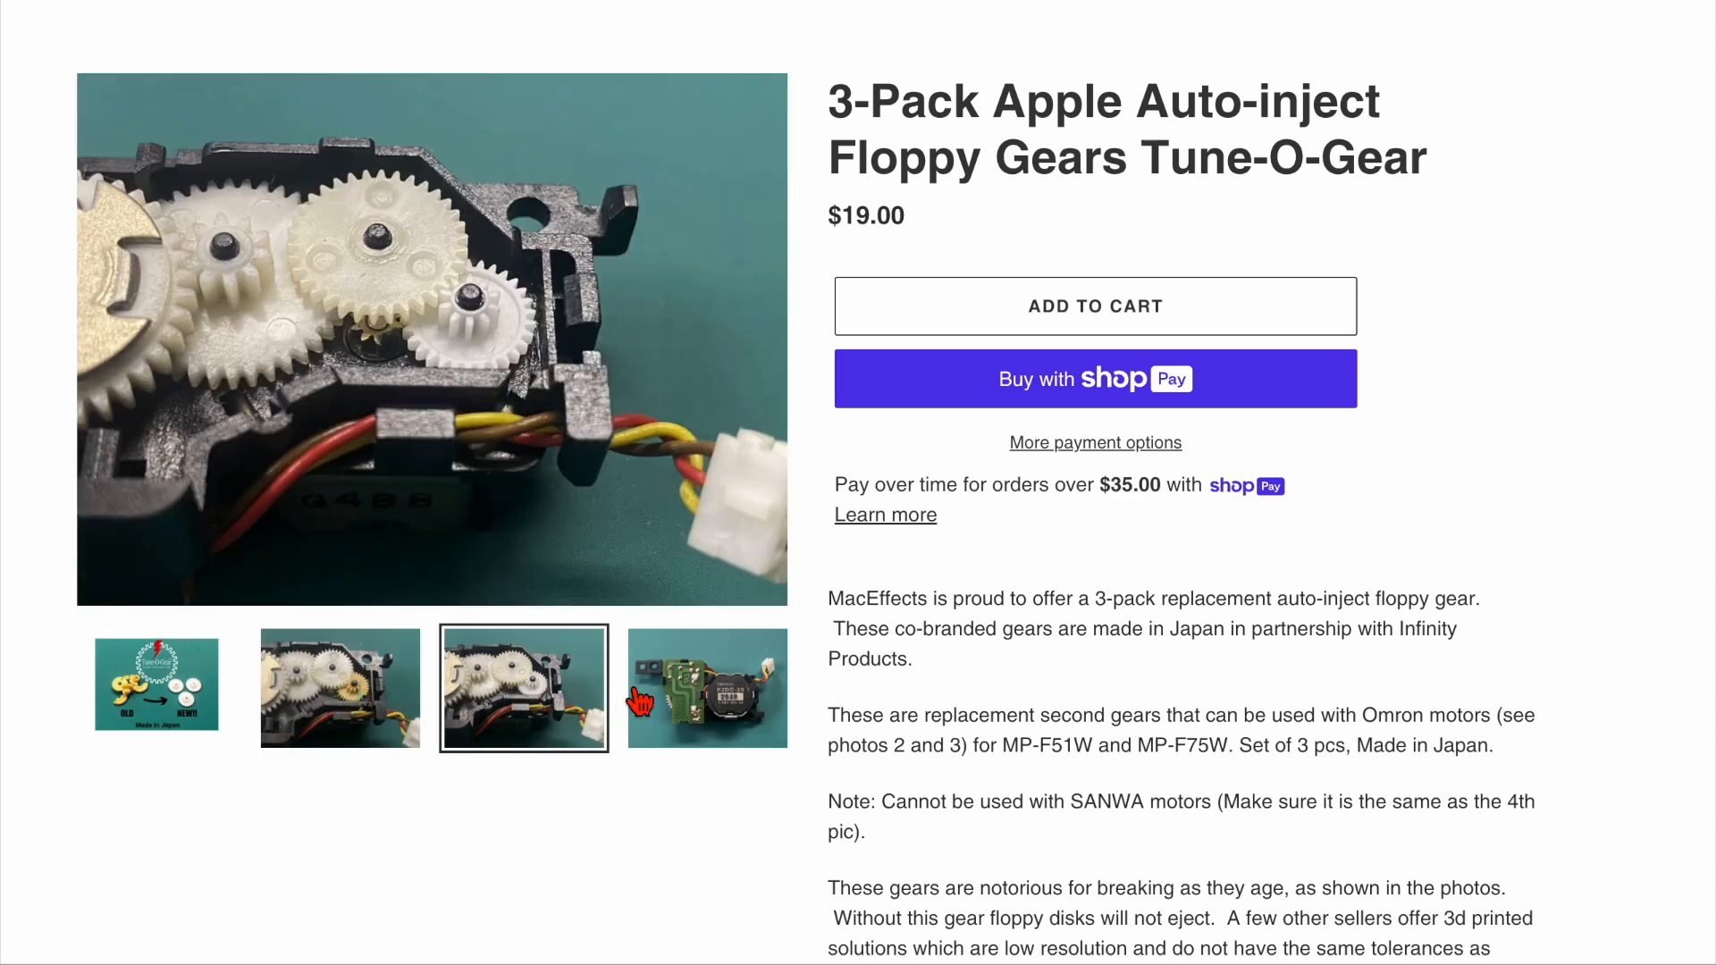
left_click(706, 687)
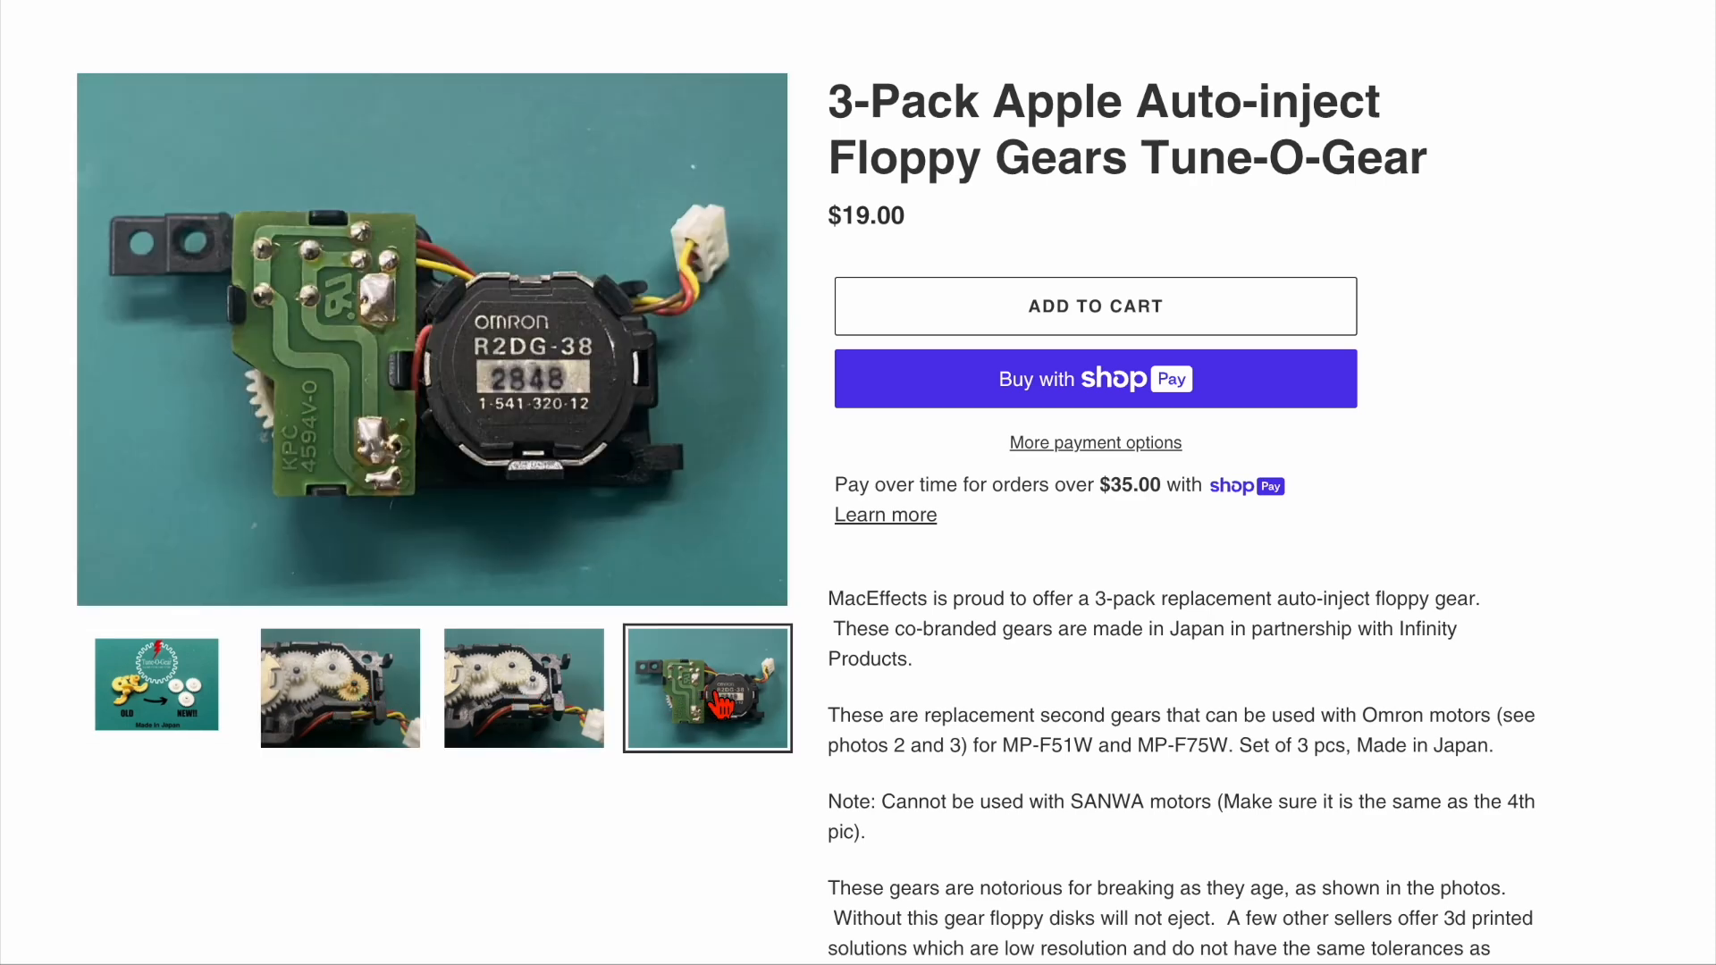
double_click(1459, 716)
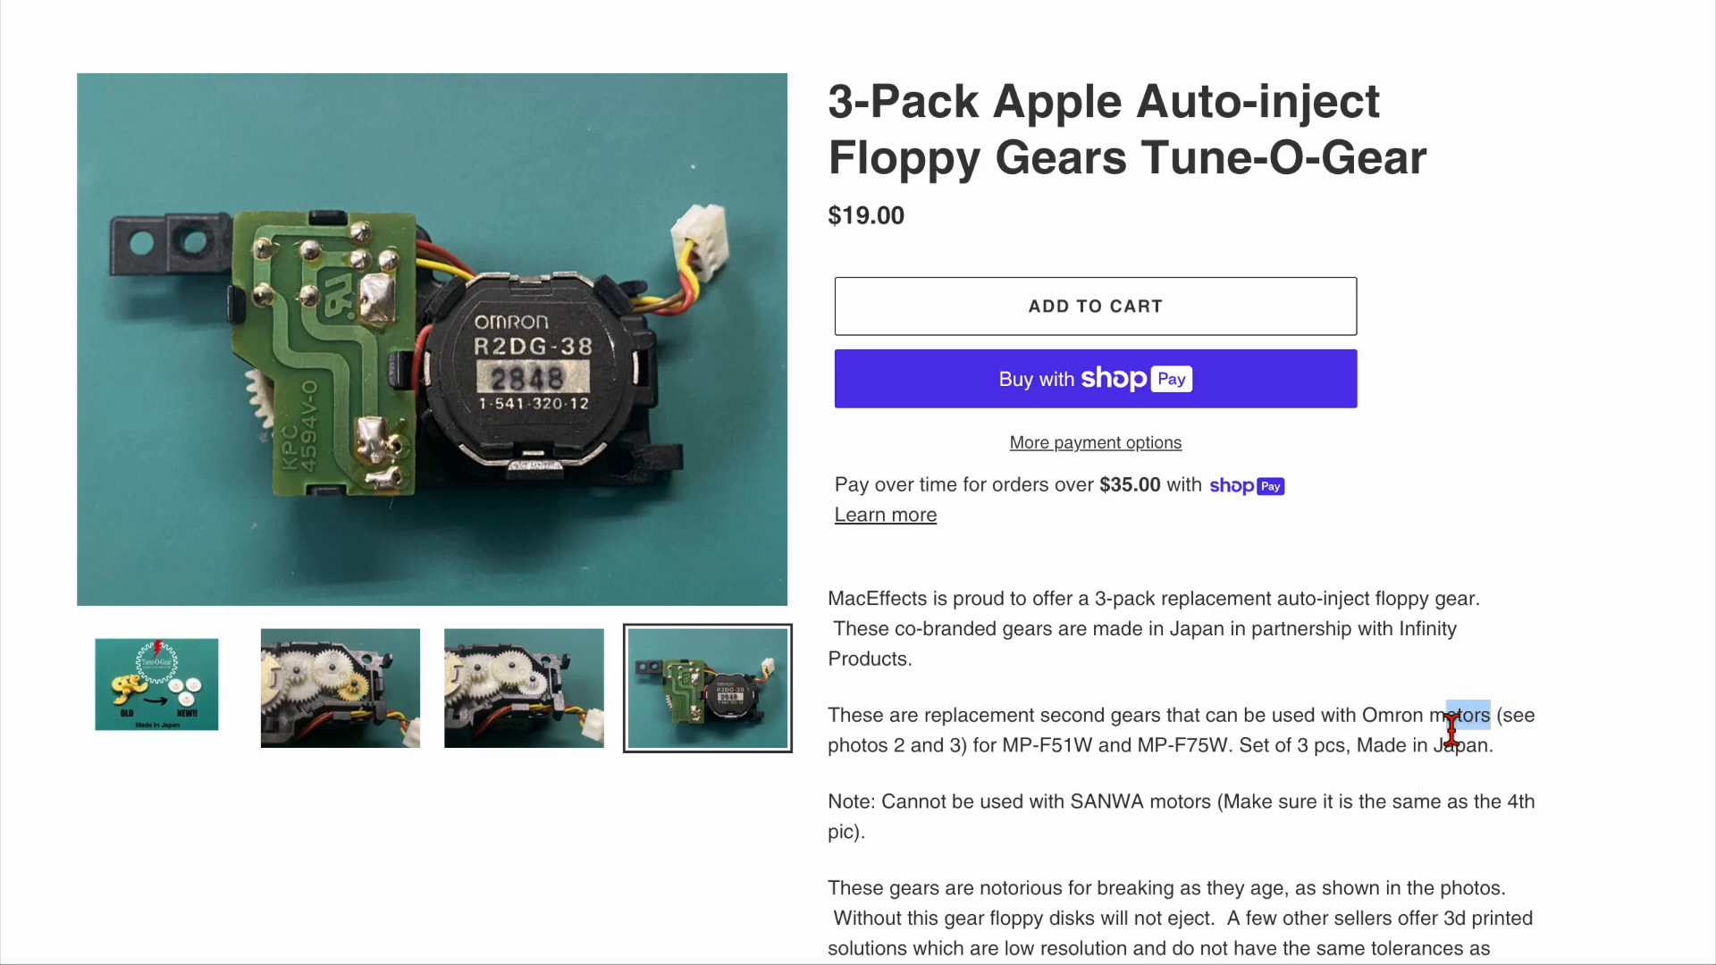